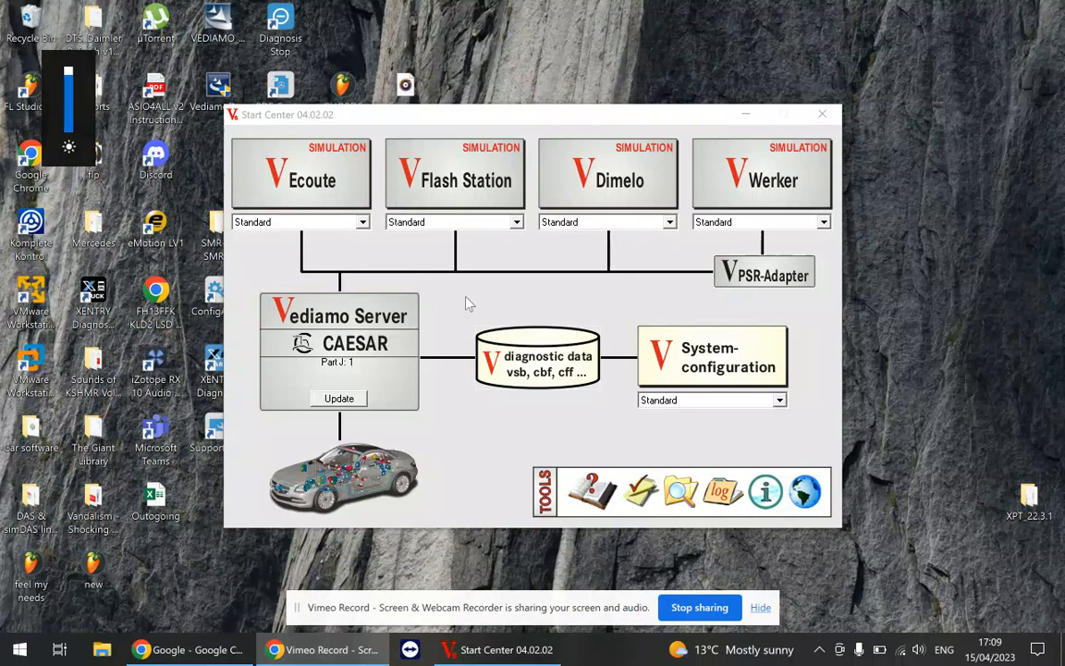
pyautogui.moveTo(444, 283)
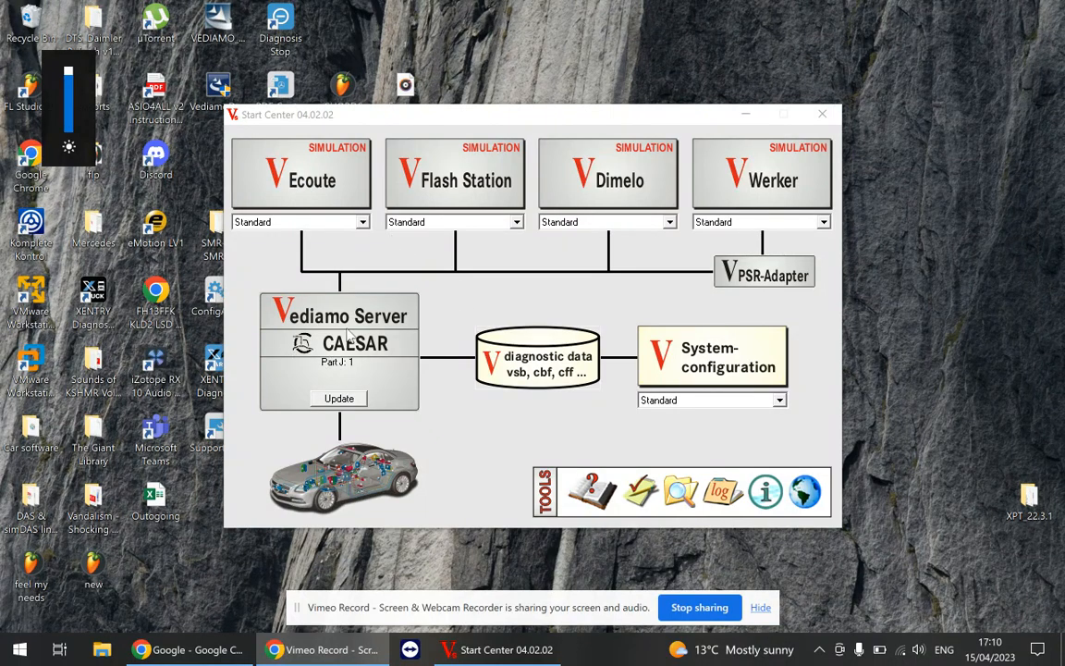
pyautogui.moveTo(334, 272)
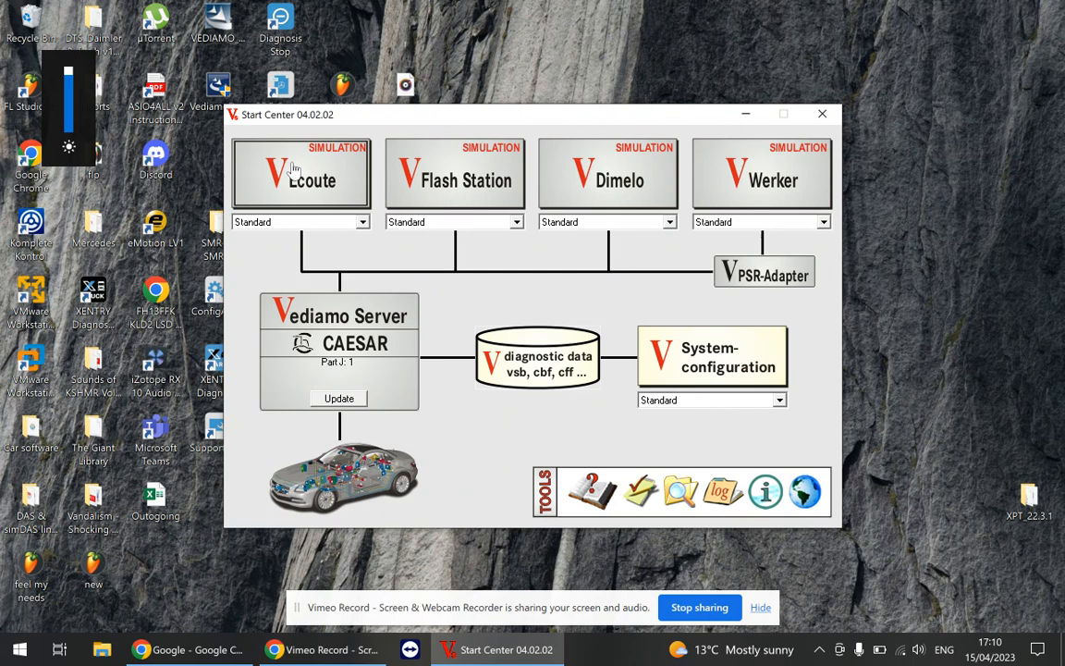
pyautogui.moveTo(280, 197)
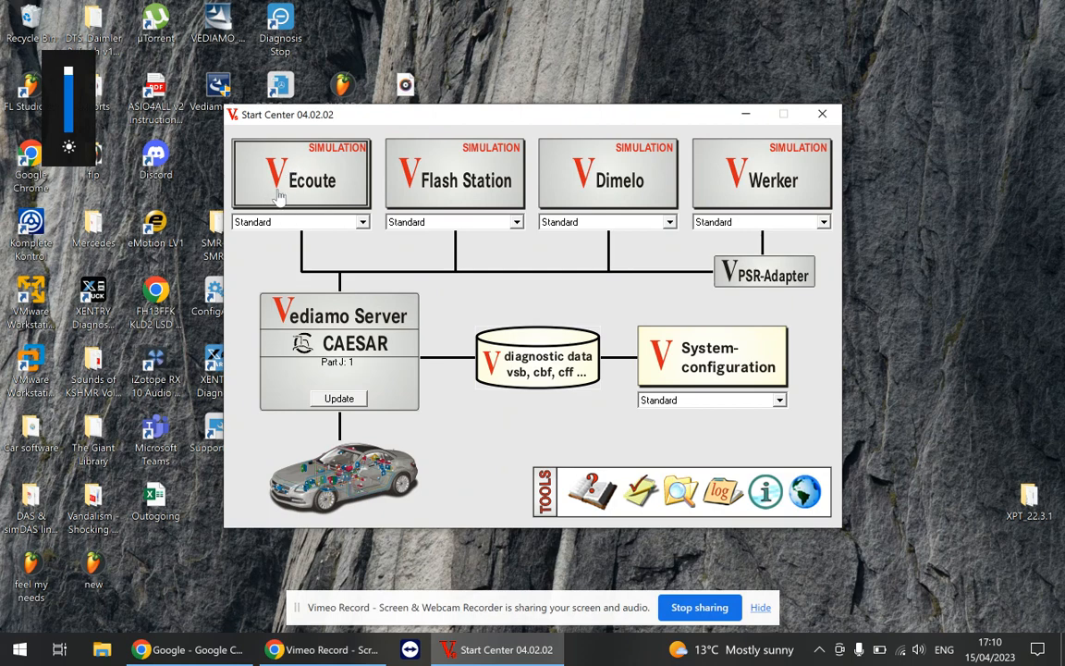
# Start Ecoute listing DIOGENES .cbf systems from the Vediamo data folder, choosing CRD3_DEV
pyautogui.click(300, 173)
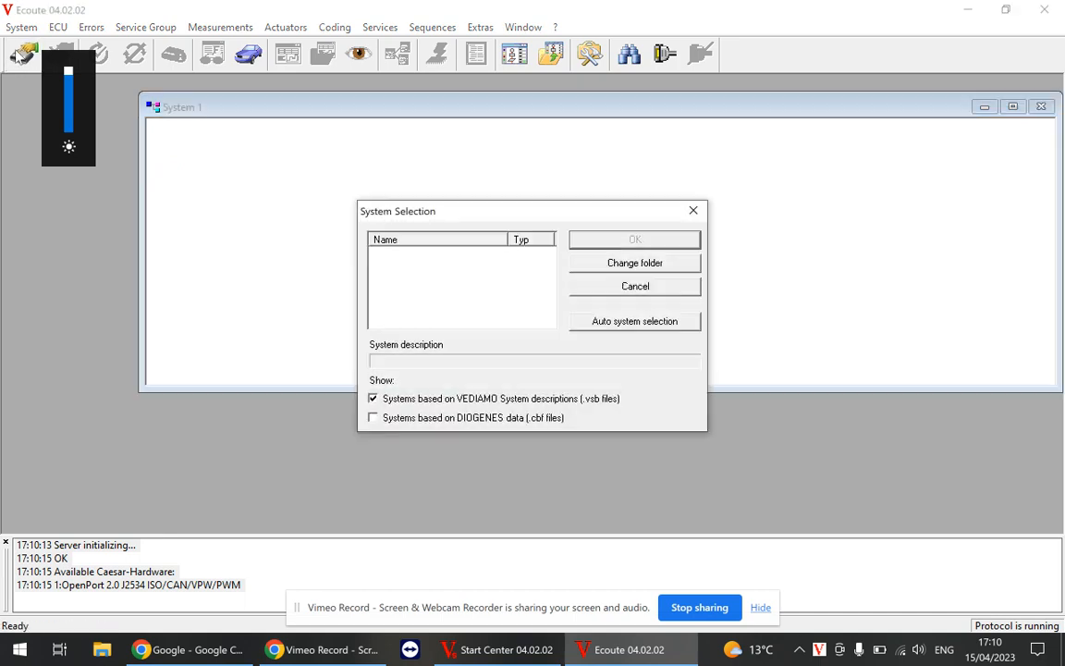
pyautogui.click(373, 417)
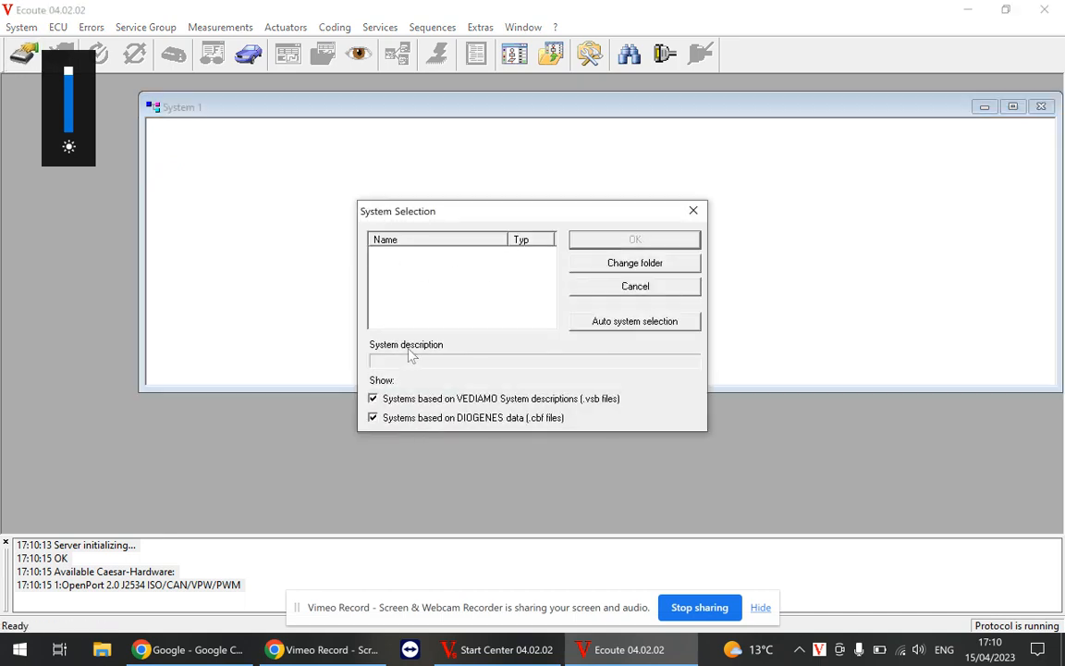
pyautogui.moveTo(605, 276)
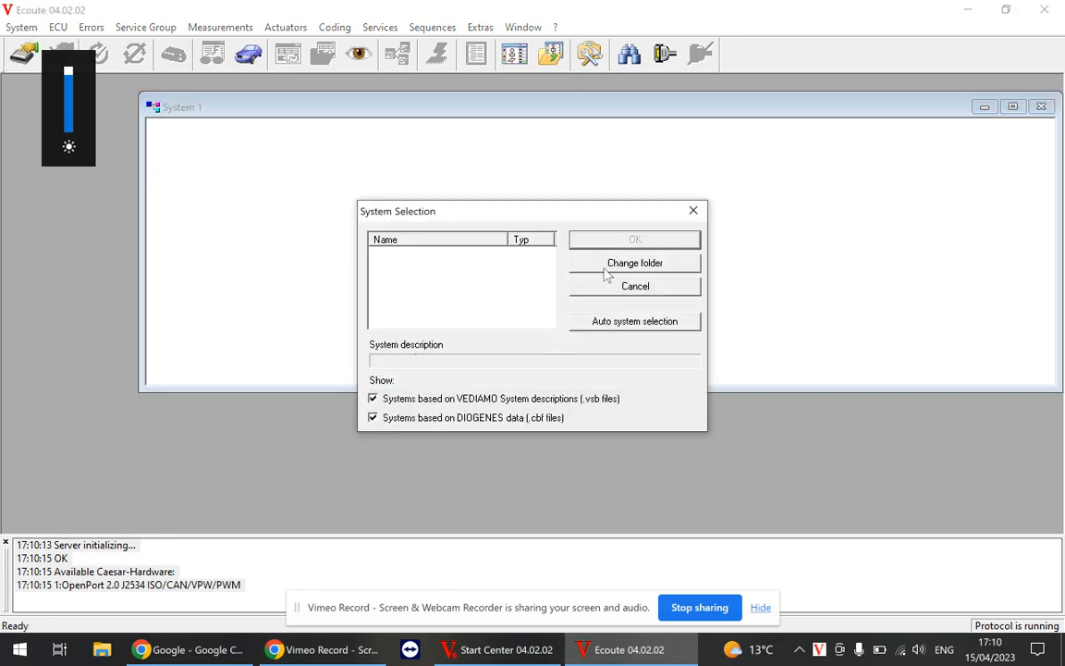
pyautogui.click(634, 263)
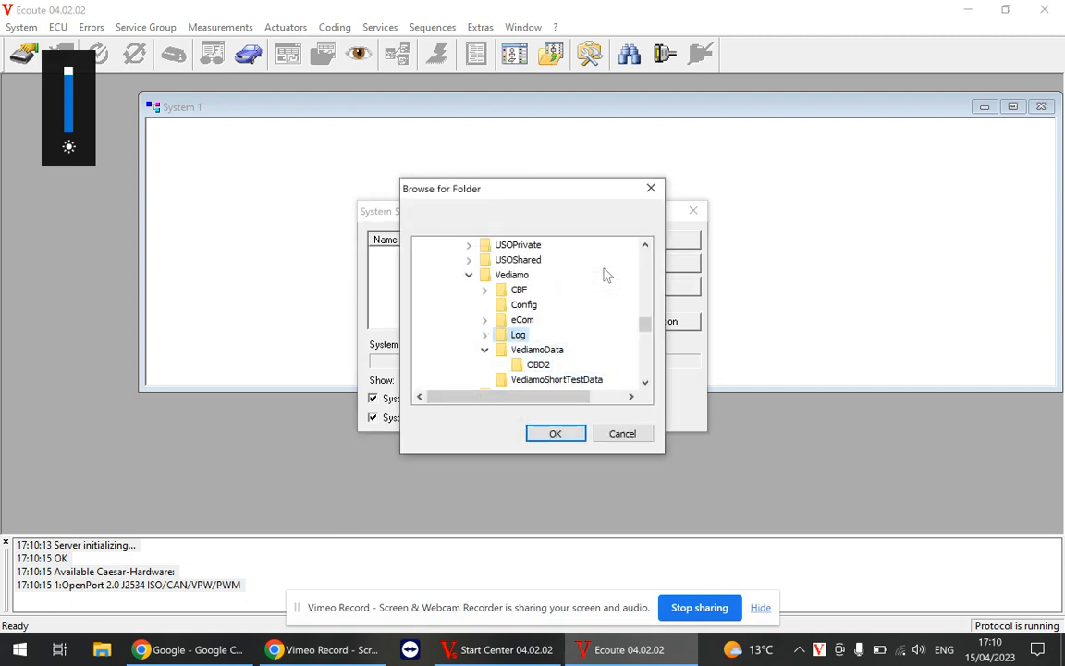
pyautogui.click(556, 433)
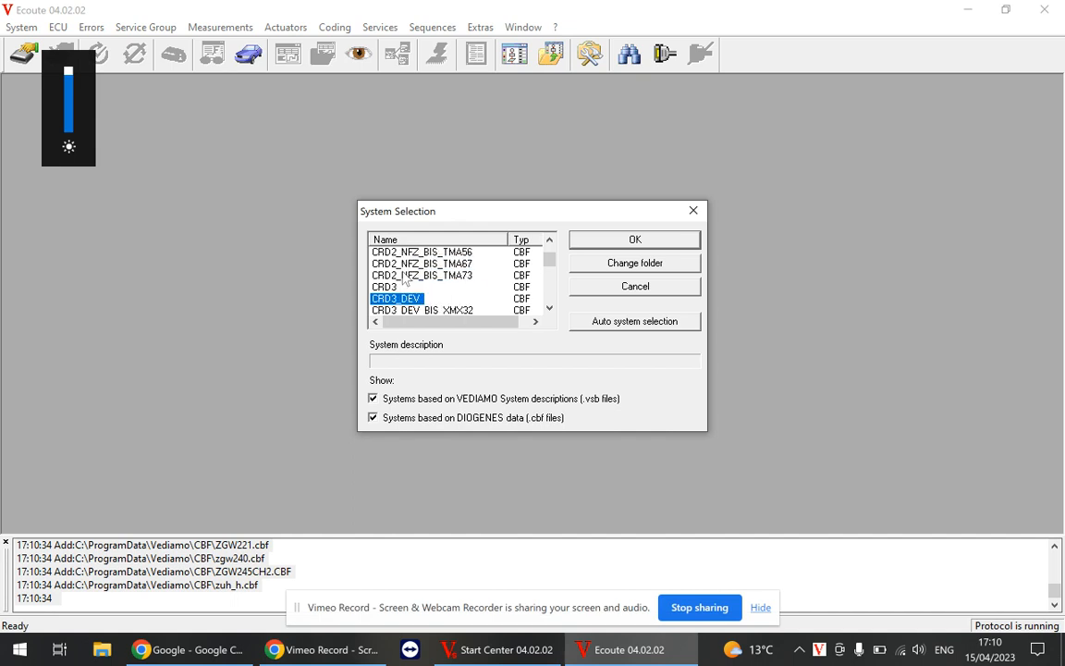
# Confirm CRD3_DEV in System Selection so its ECU loads and connects
pyautogui.click(635, 239)
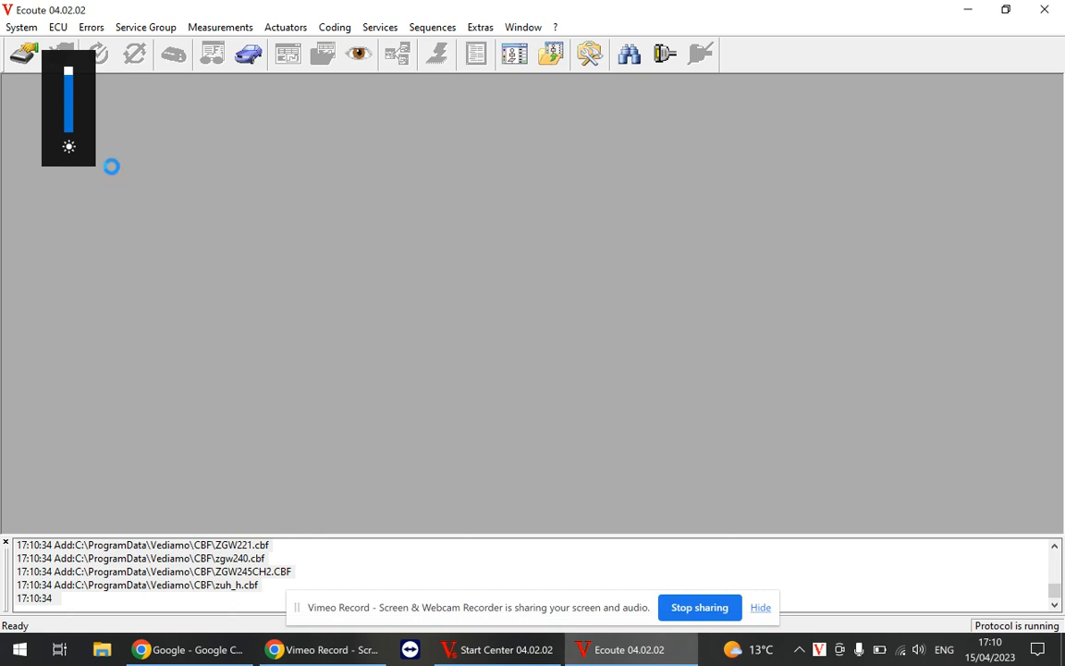
pyautogui.moveTo(107, 110)
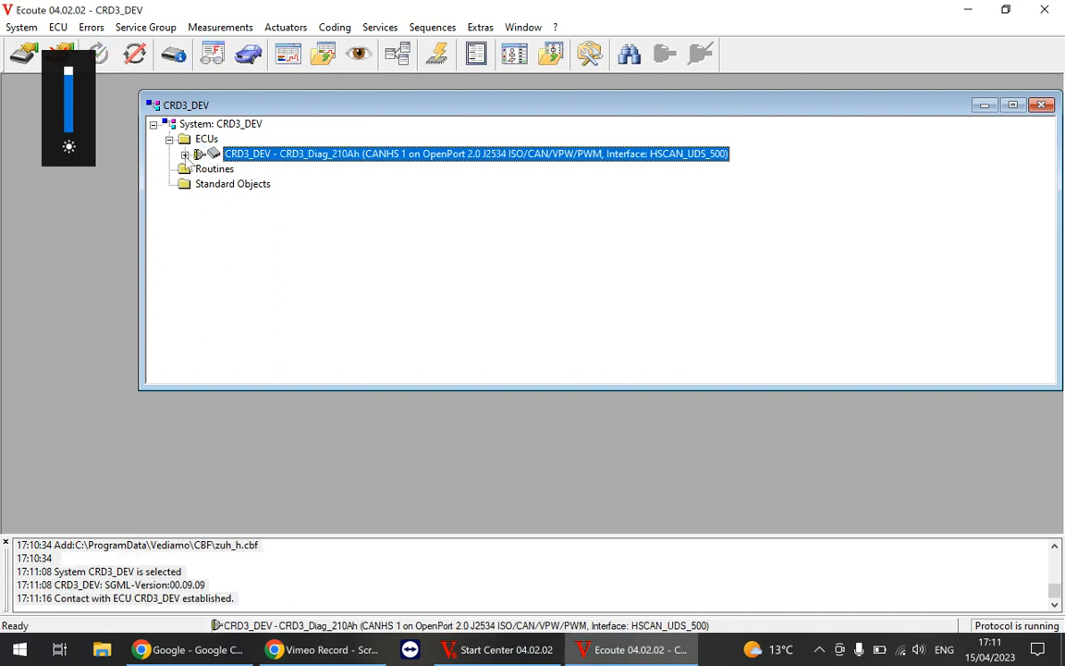
# Expand the ECU's functions and run the FN_SG_Entriegeln unlock service
pyautogui.click(186, 154)
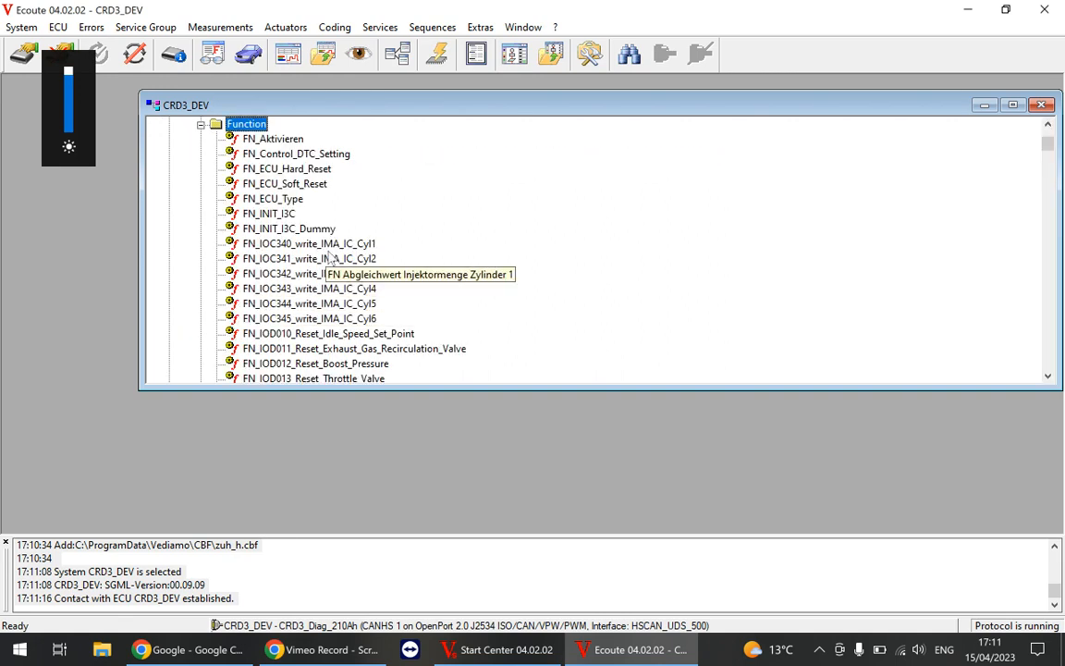
pyautogui.scroll(-3)
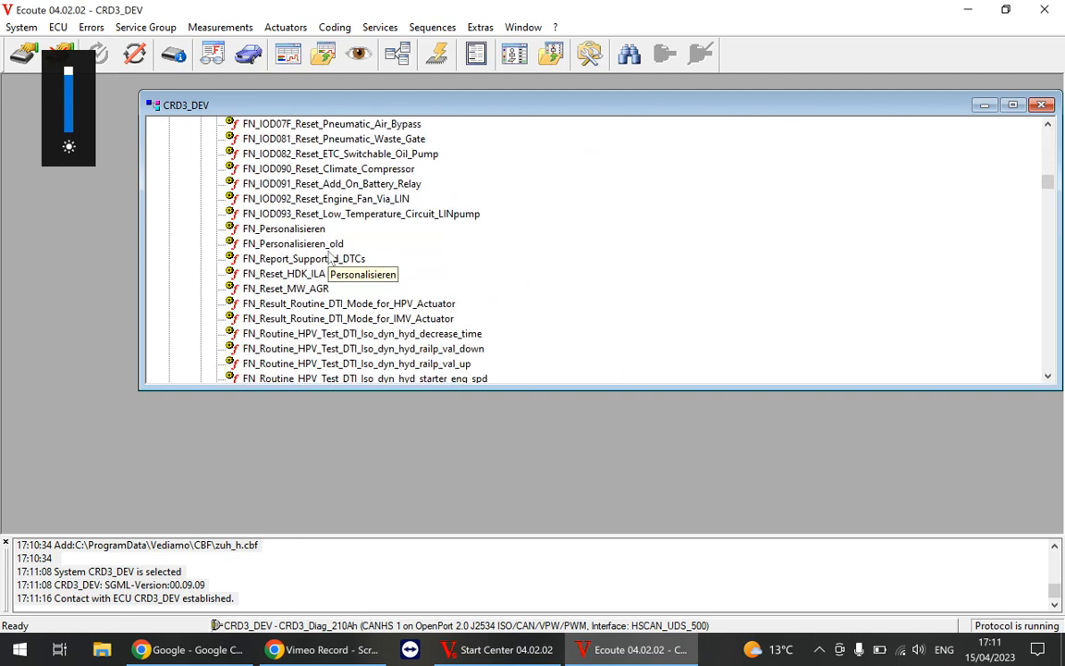
pyautogui.scroll(-3)
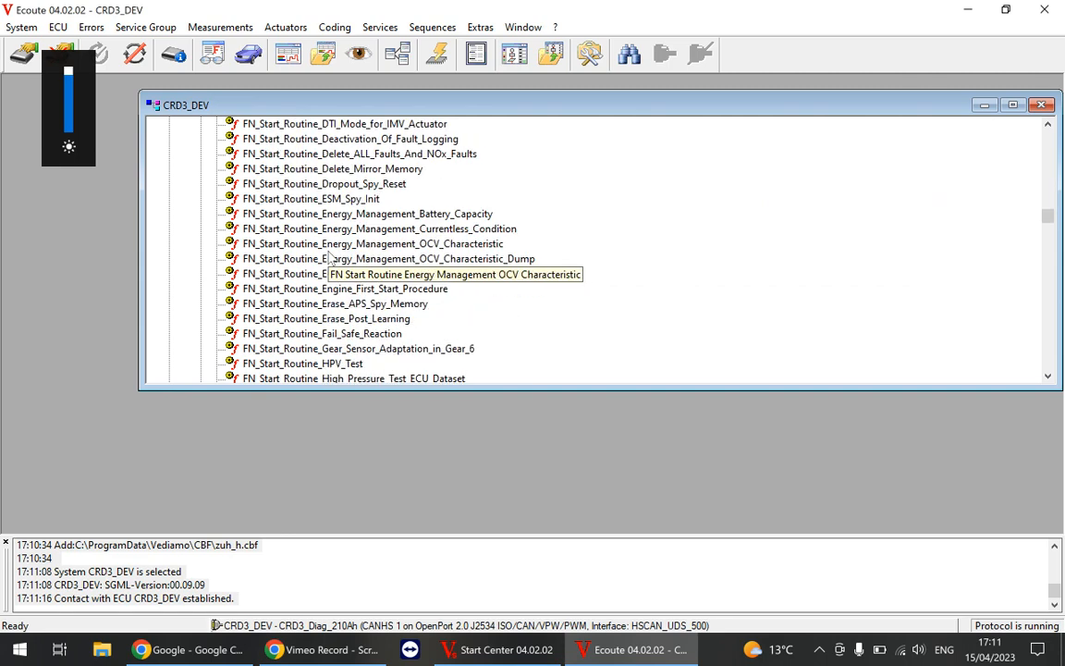
pyautogui.scroll(-3)
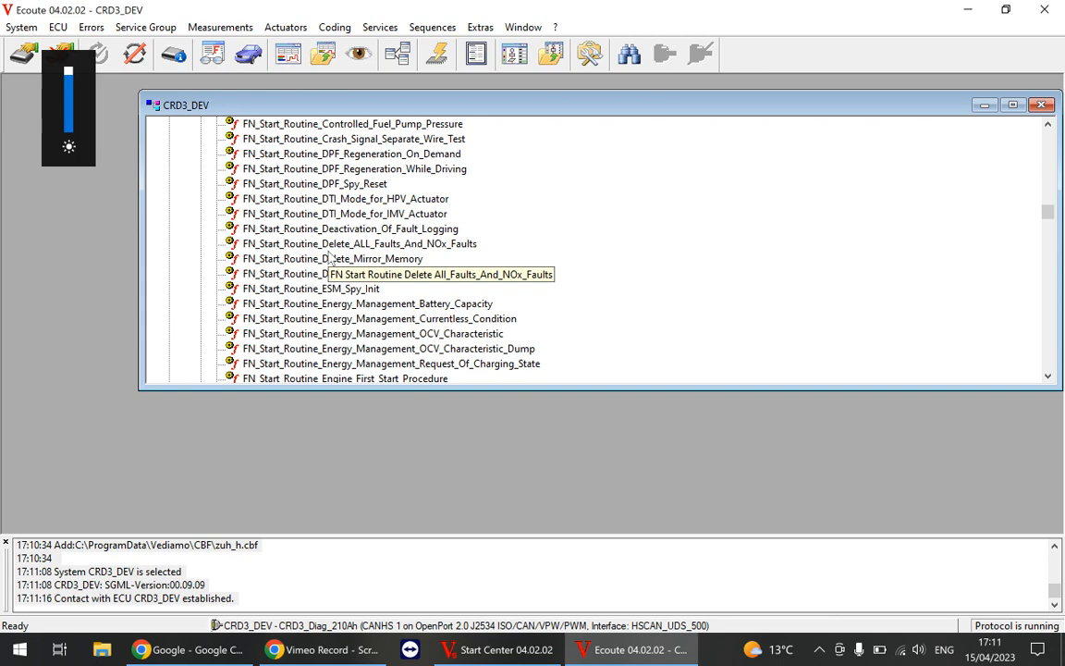
pyautogui.scroll(-3)
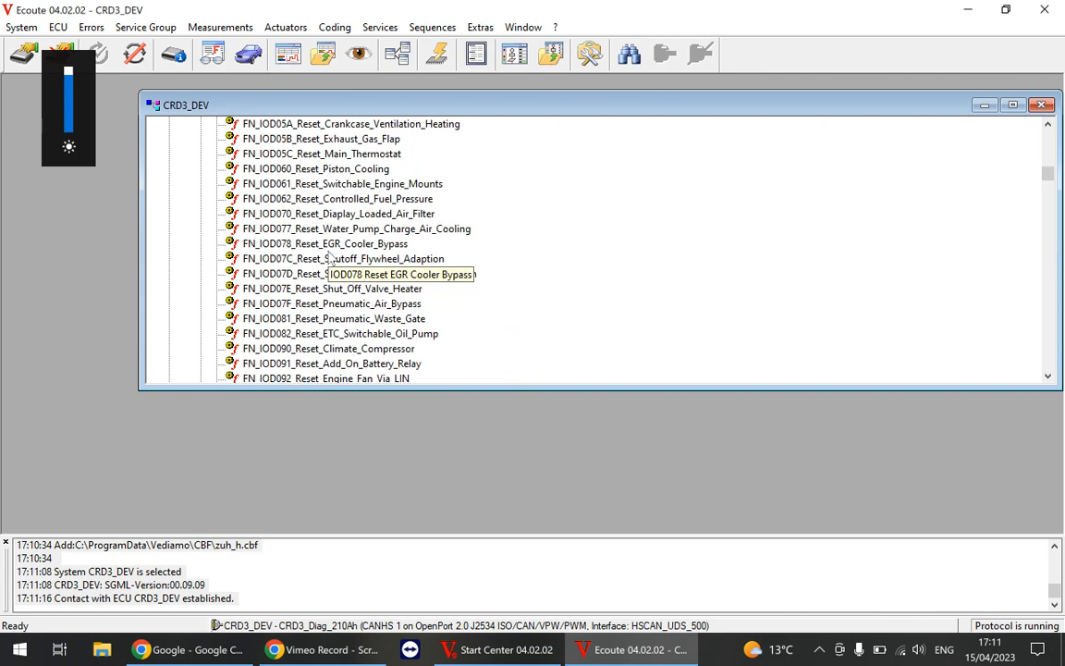
pyautogui.scroll(-3)
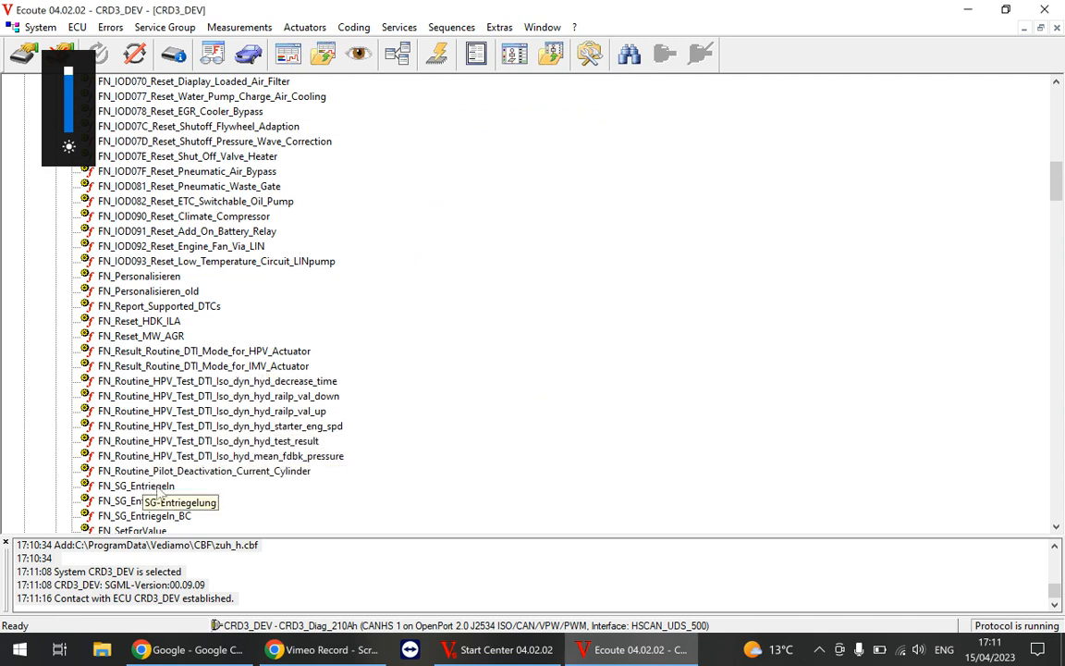
pyautogui.click(136, 485)
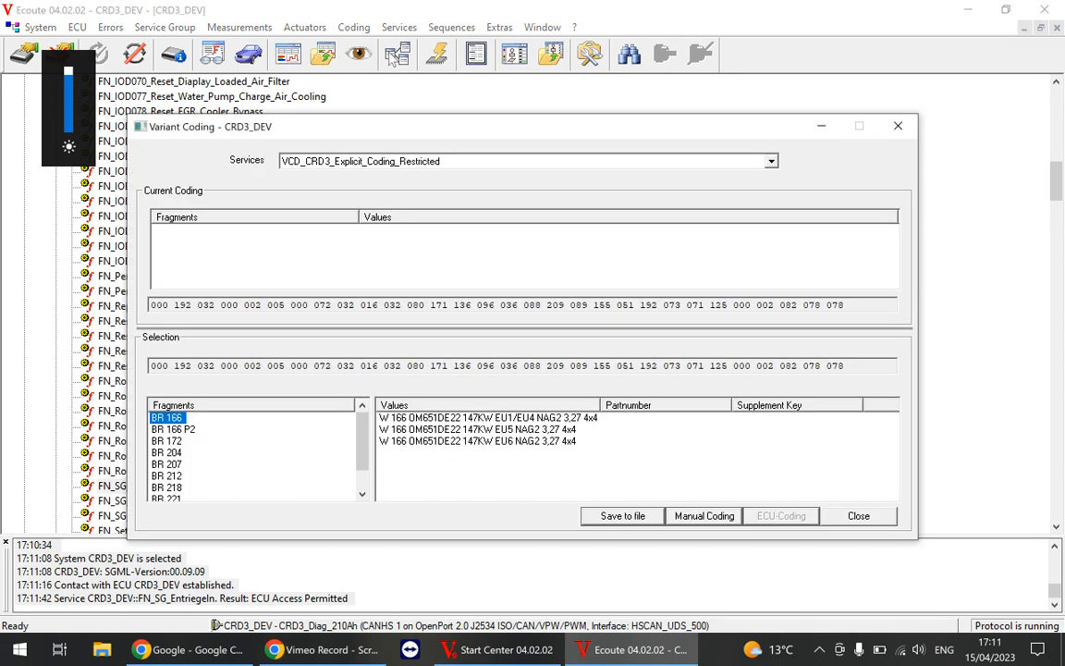
pyautogui.moveTo(475, 171)
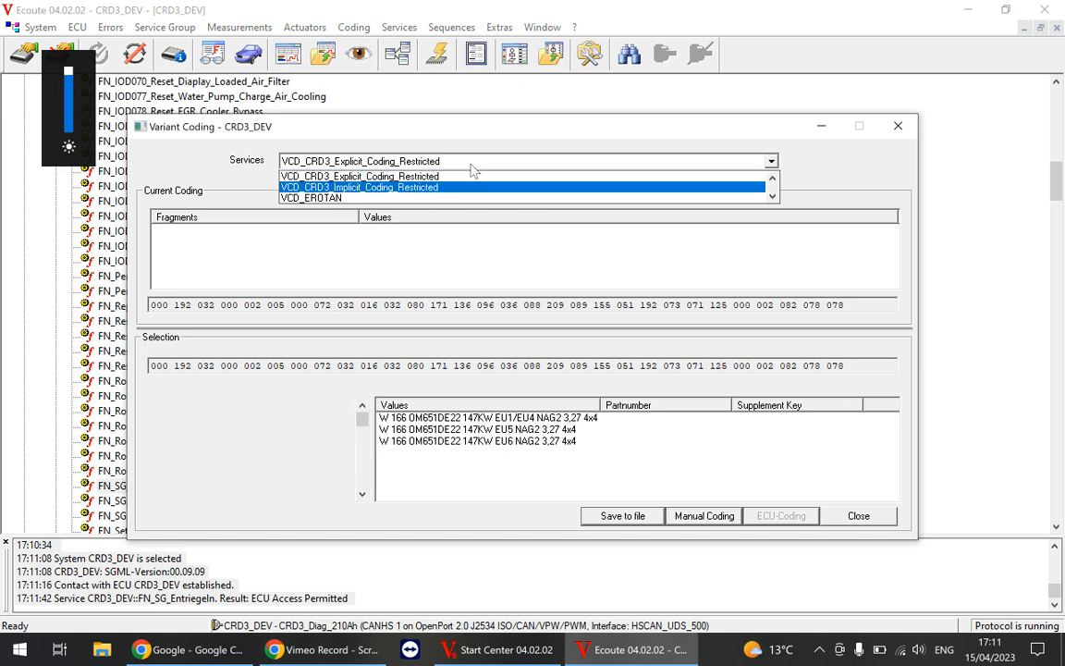
# Switch Variant Coding to the VCD_CRD3_Implicit_Coding_Restricted service
pyautogui.click(359, 187)
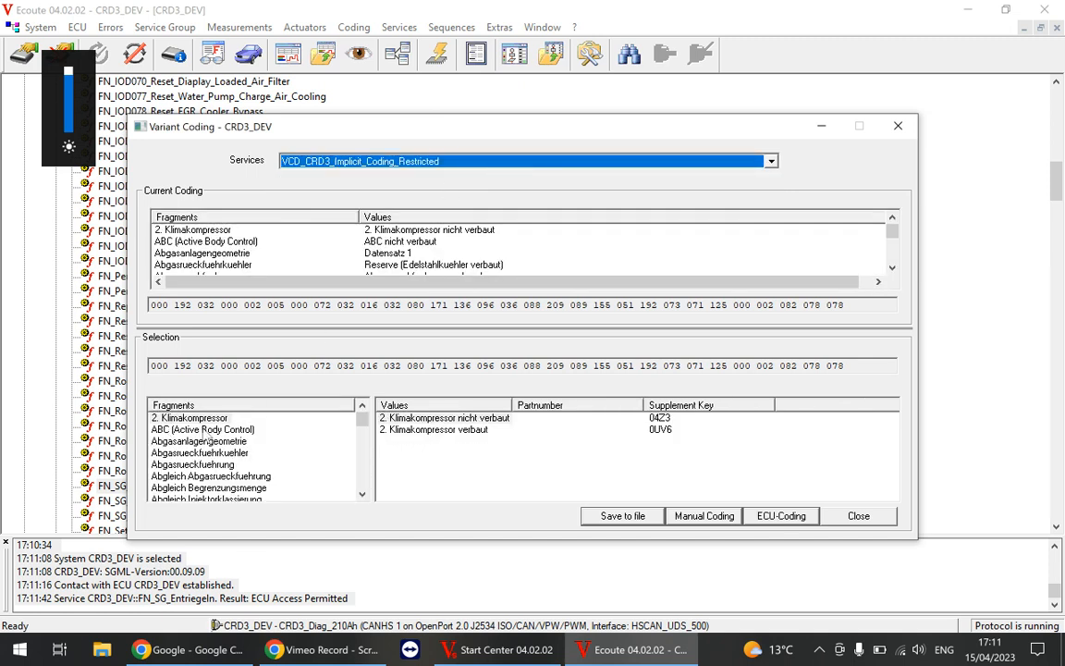
pyautogui.click(198, 441)
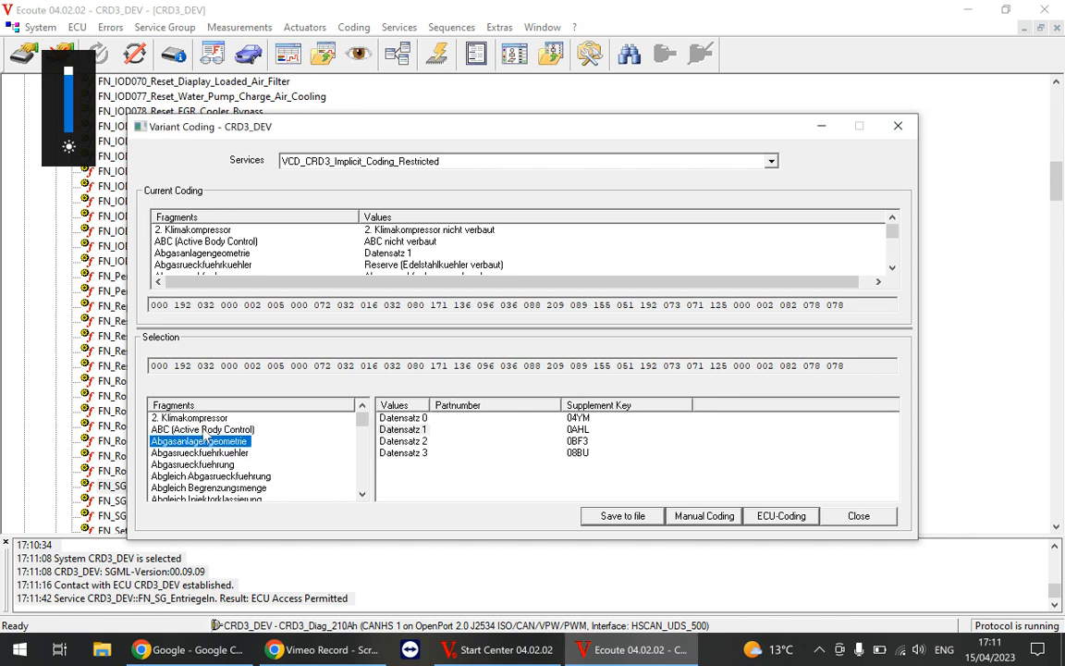
# Browse the Abgasanlagengeometrie, Achsuebersetzung and Allrad fragments' coding options
pyautogui.click(209, 488)
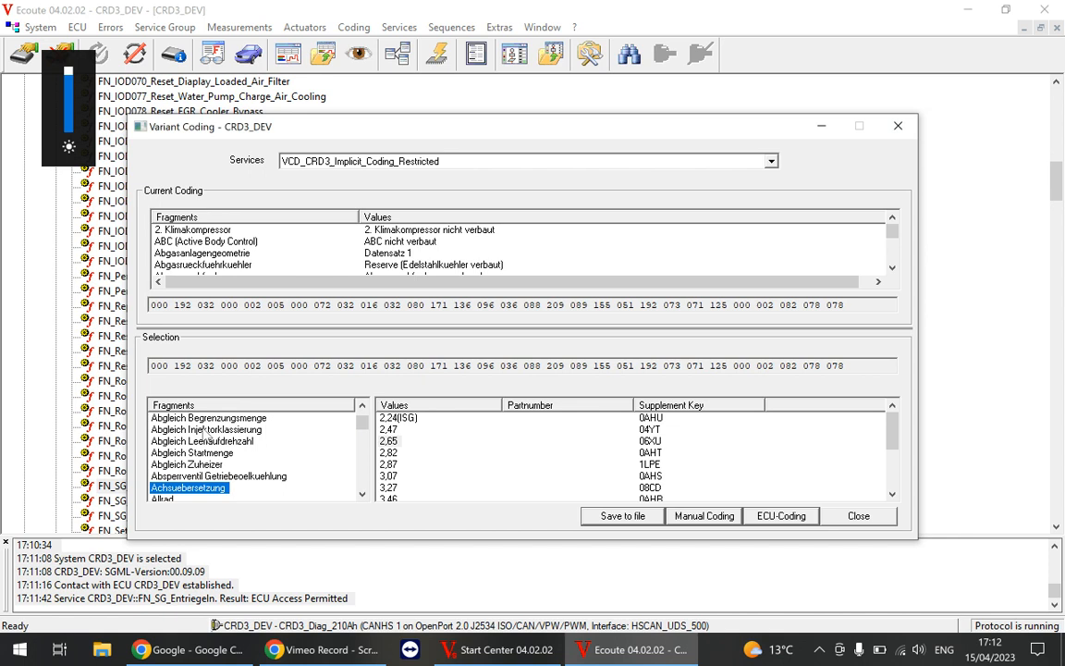
pyautogui.click(162, 475)
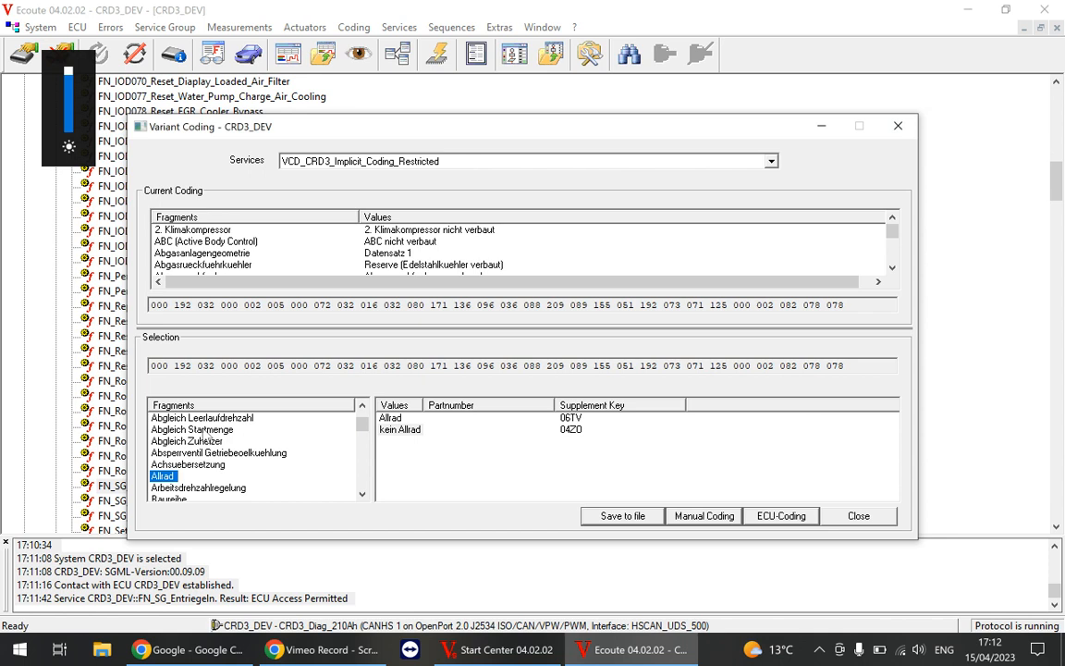
pyautogui.click(192, 429)
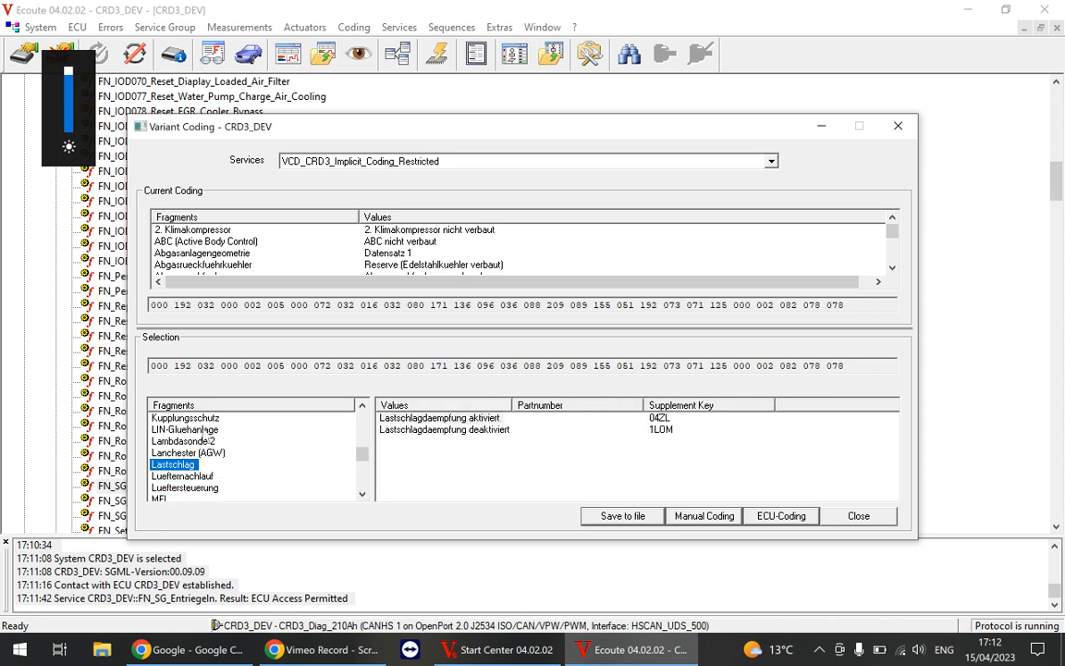
pyautogui.moveTo(440, 490)
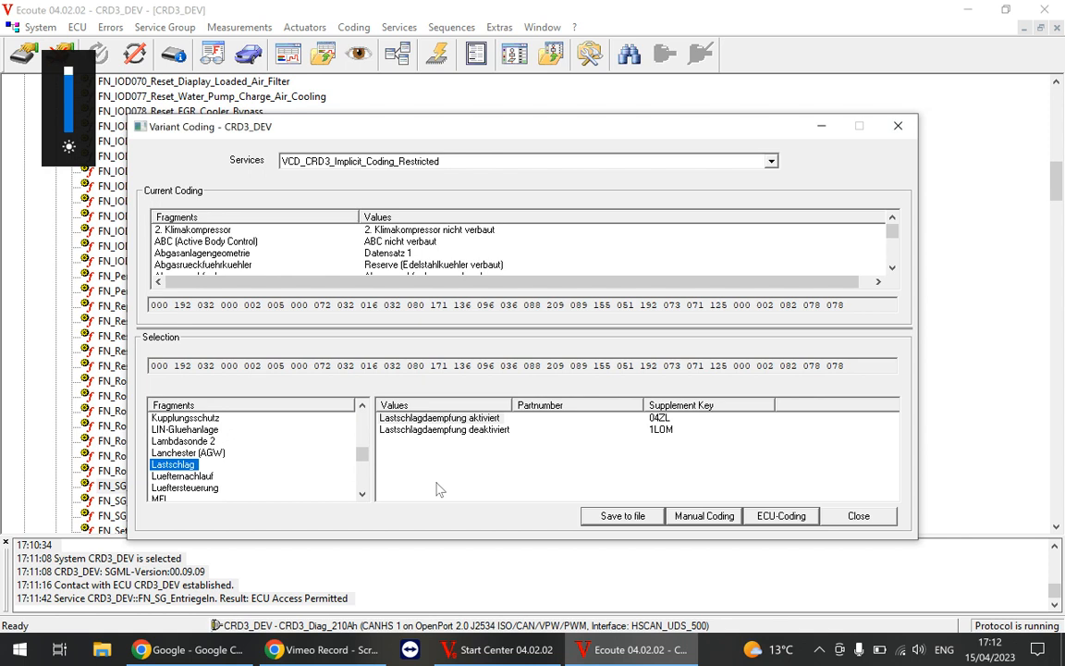
# View the Pedalkennlinie and Momentenbegrenzung fragments' coding options
pyautogui.click(185, 488)
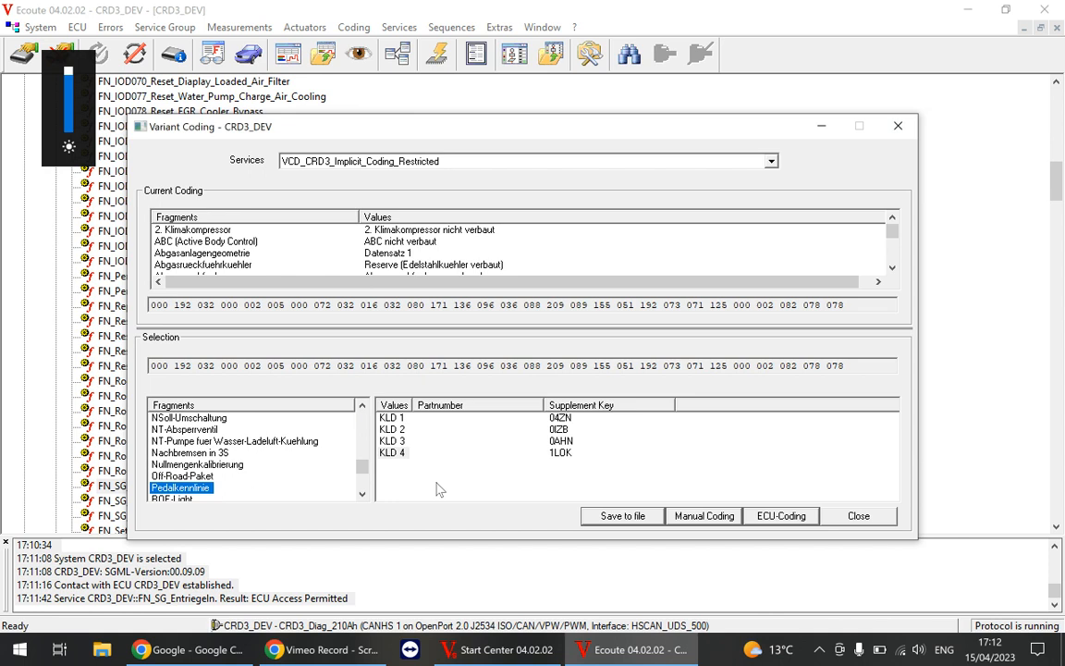
pyautogui.click(197, 465)
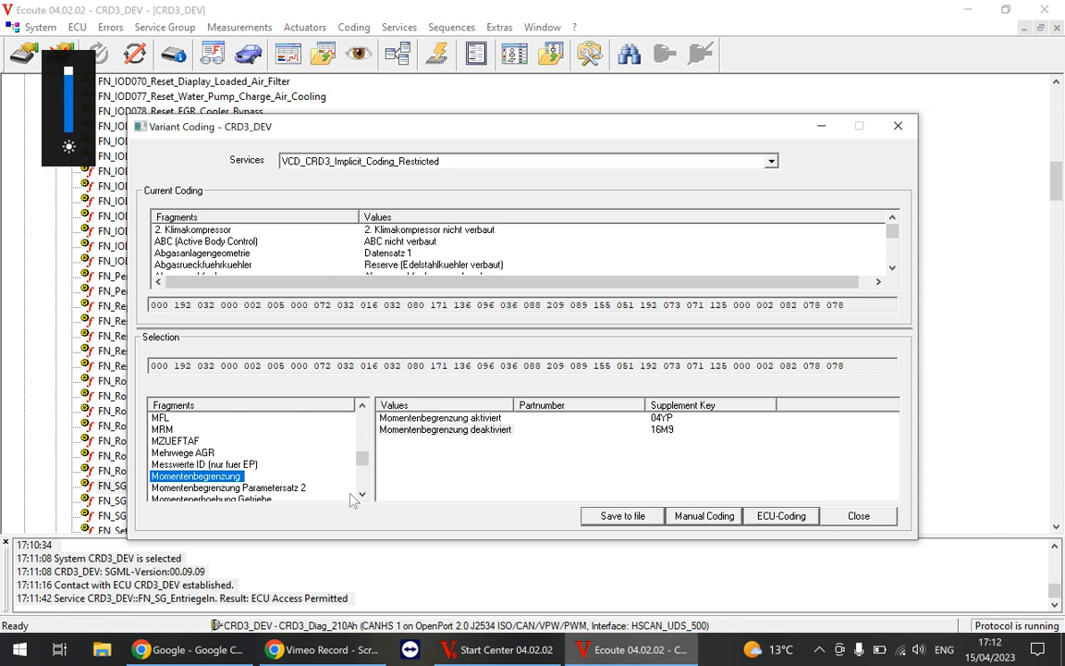
# View the Momentenbegrenzung Parametersatz 2 and Momentenerhoehung Getriebe fragment options
pyautogui.click(229, 487)
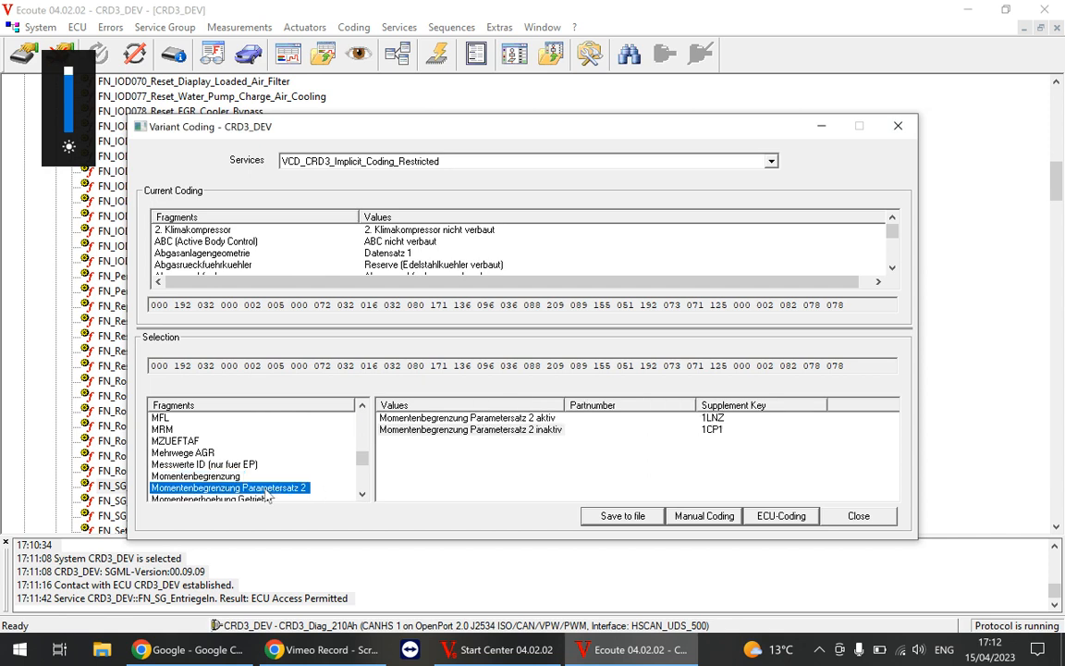
pyautogui.click(212, 488)
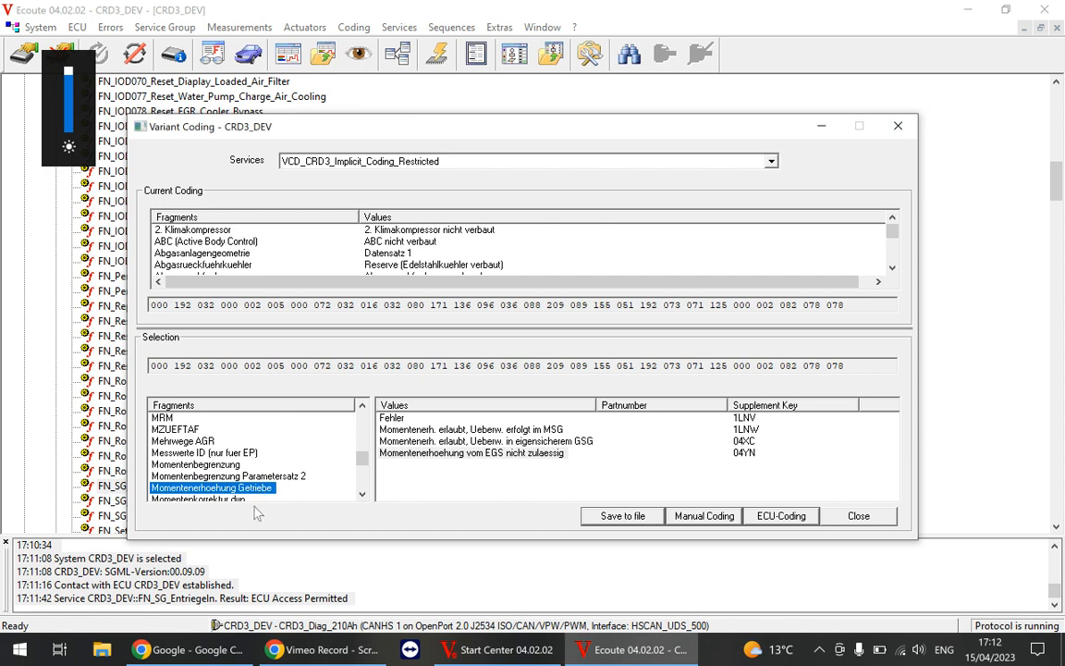
pyautogui.moveTo(506, 475)
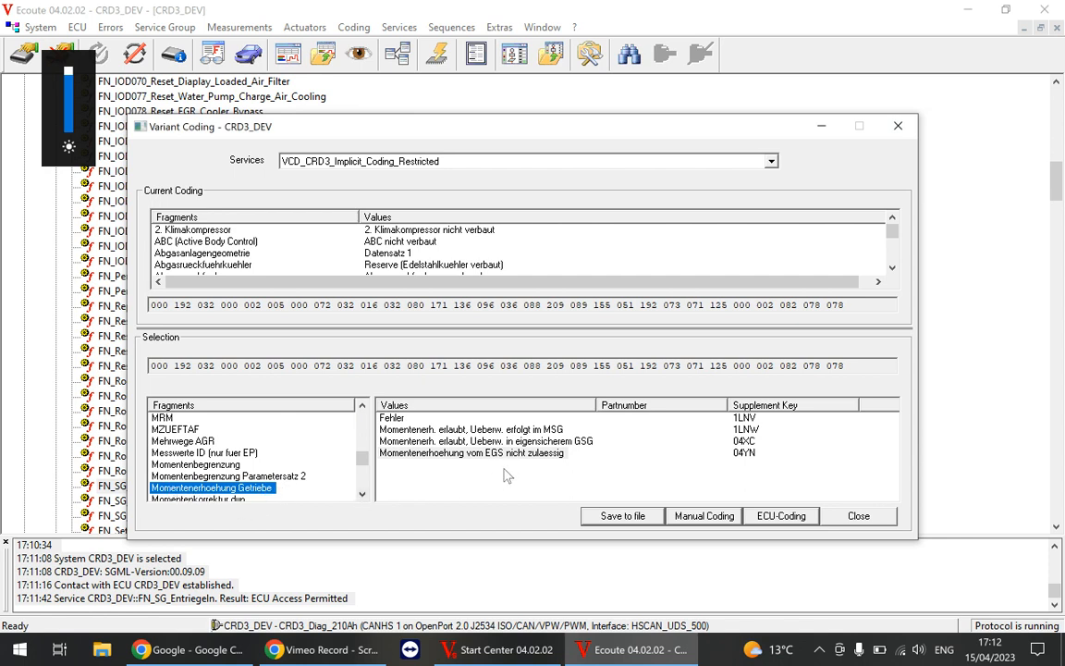
pyautogui.moveTo(514, 485)
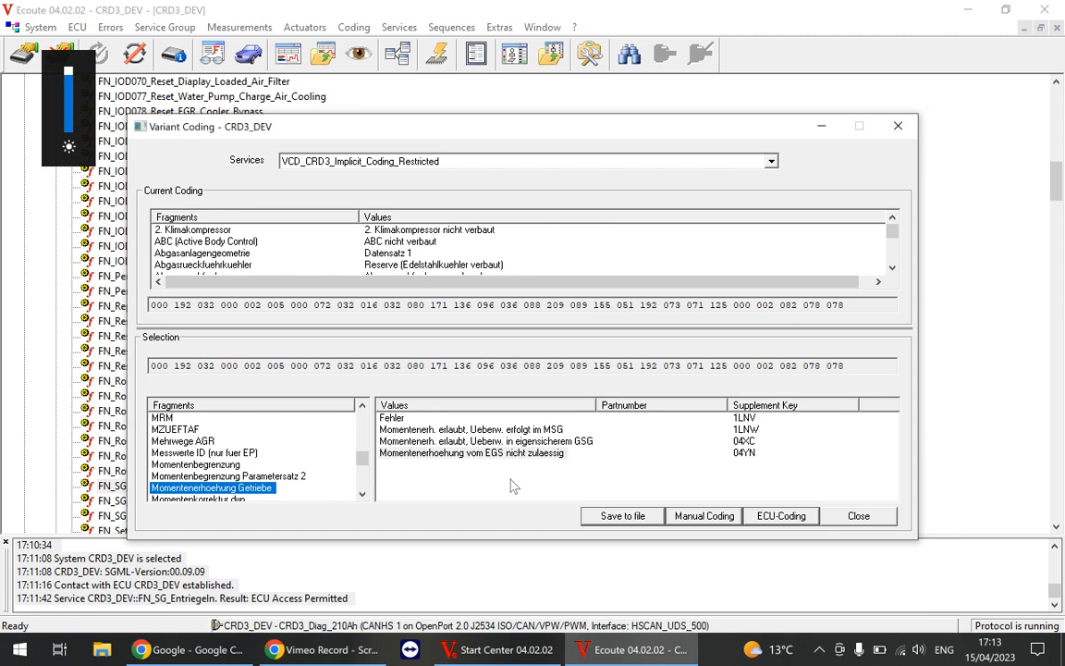
pyautogui.moveTo(488, 441)
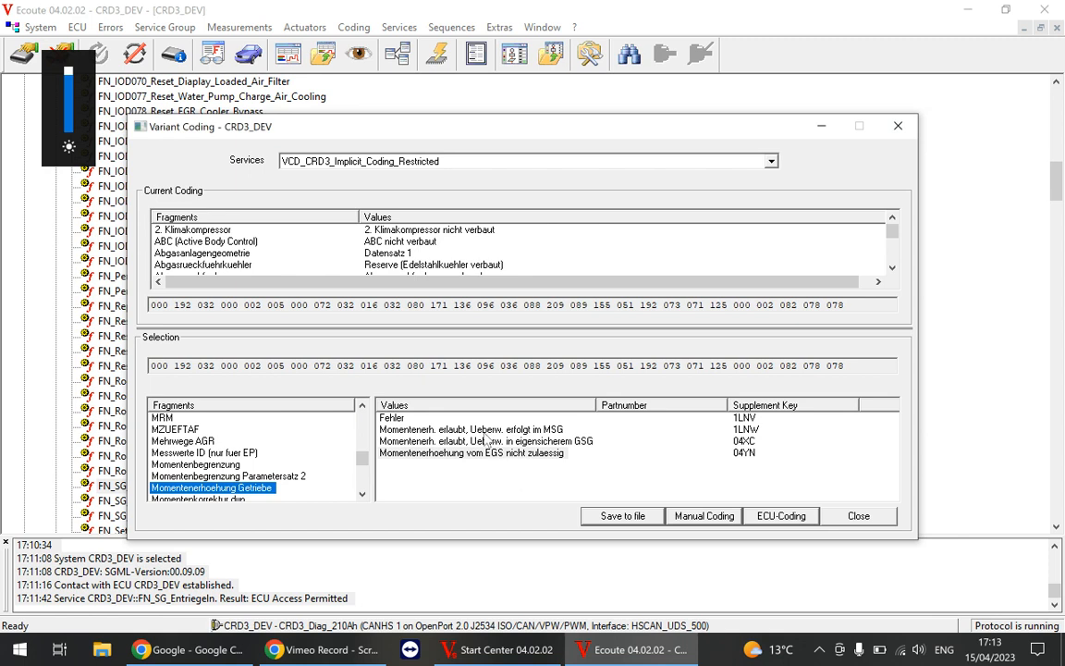